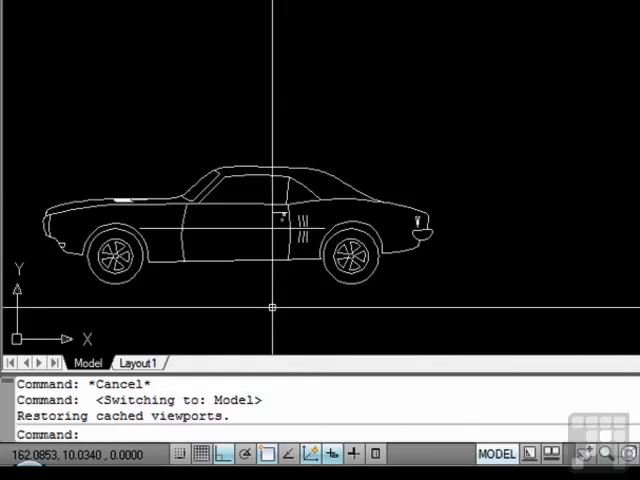
pyautogui.moveTo(160, 363)
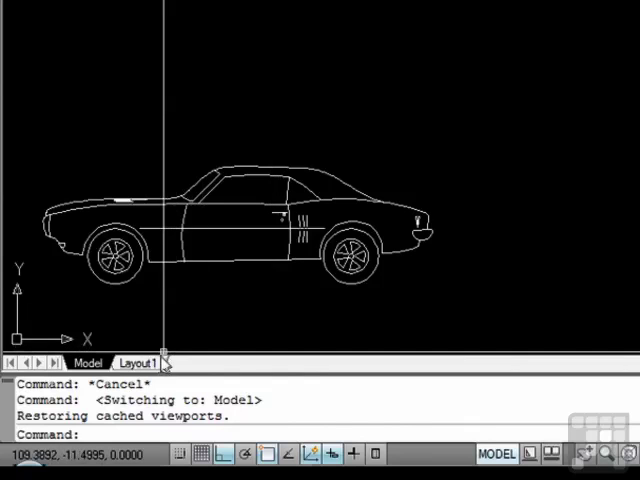
# Step: Create Layout2 as a new layout sheet from the Layout1 tab's context menu
pyautogui.rightClick(137, 363)
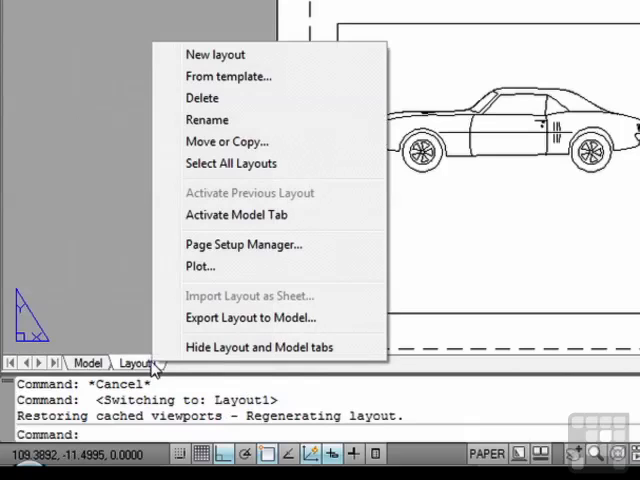
pyautogui.moveTo(215, 54)
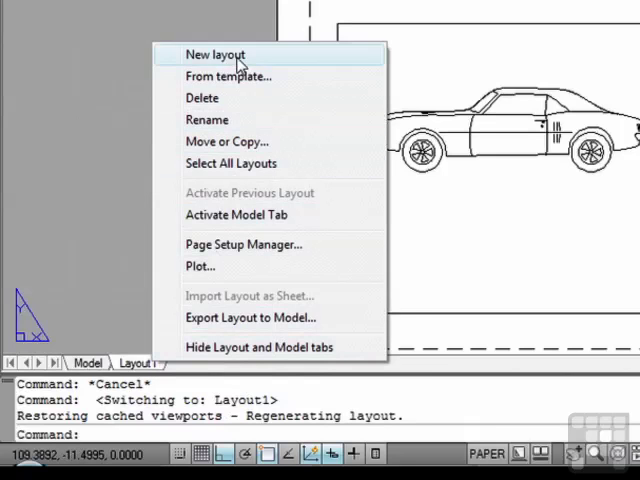
pyautogui.click(216, 54)
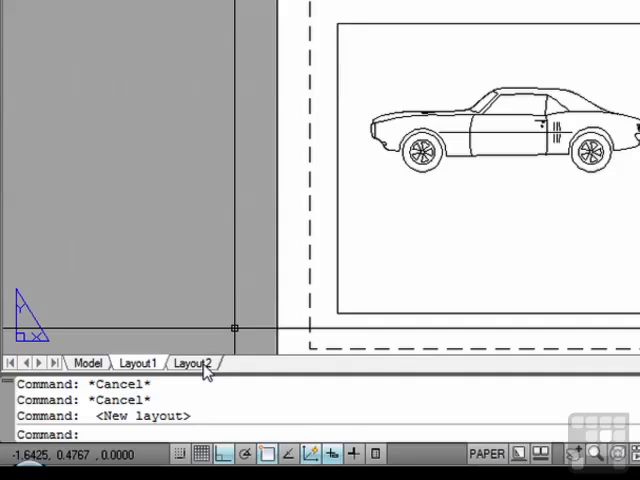
pyautogui.click(189, 363)
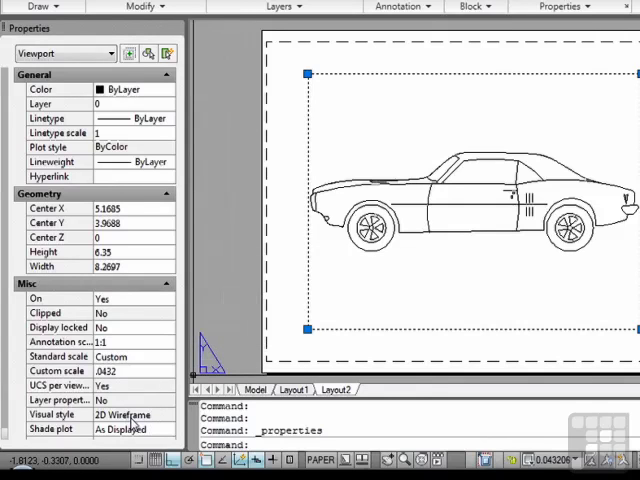
pyautogui.moveTo(242, 291)
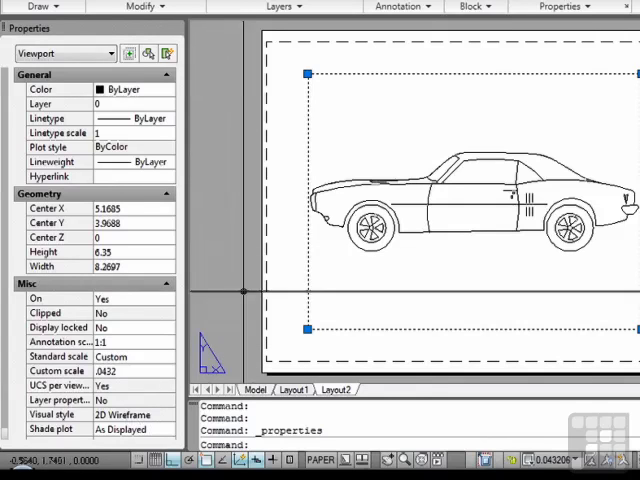